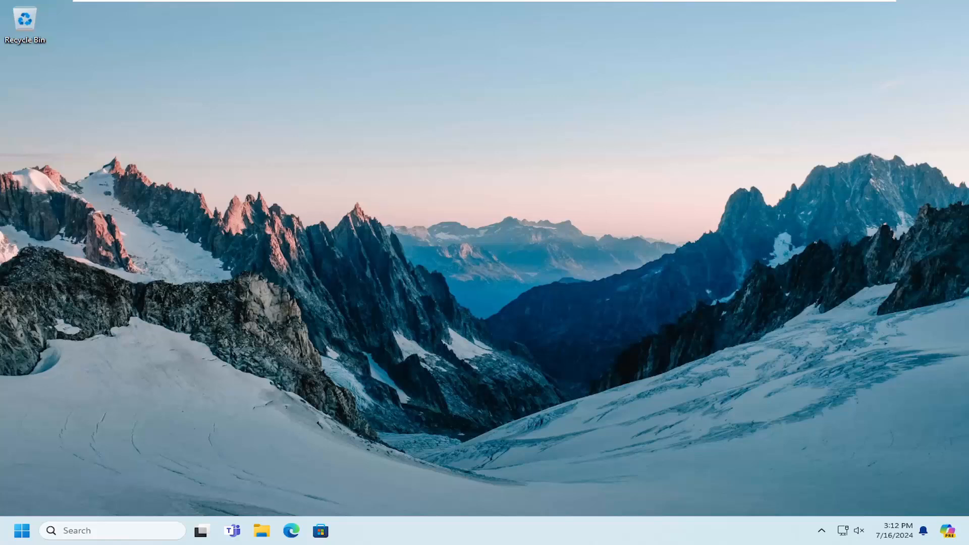
Search for regedit and launch Registry Editor as administrator, approving the UAC prompt.
click(20, 531)
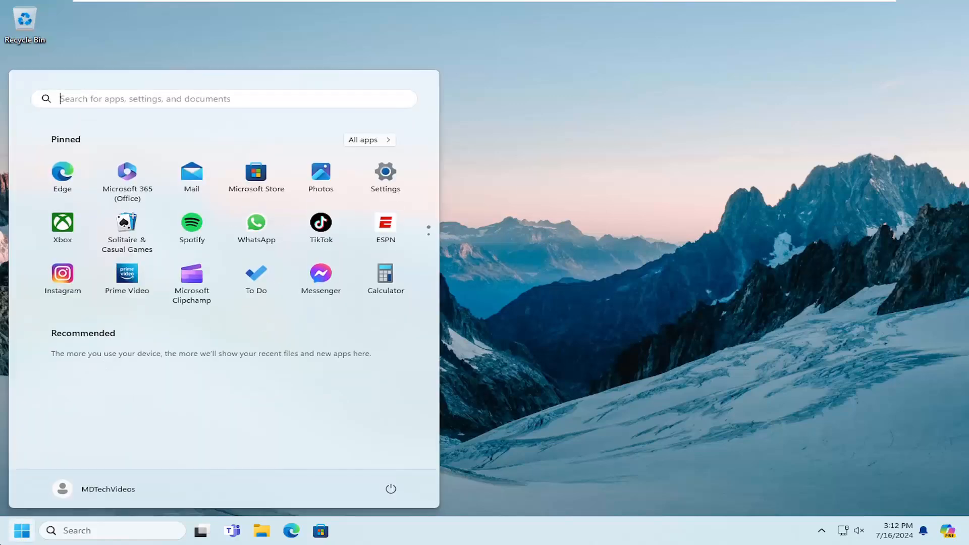
text(regedit)
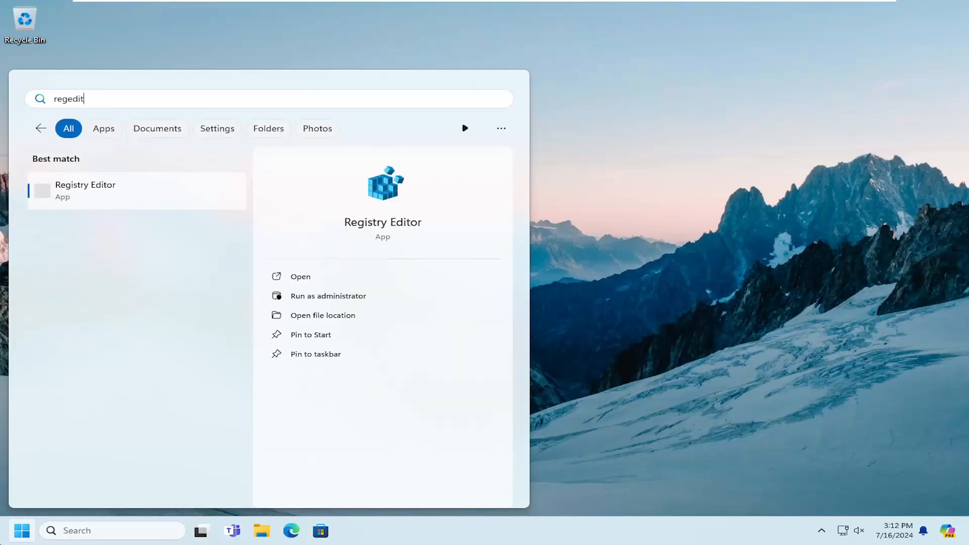
mouse_move(83, 244)
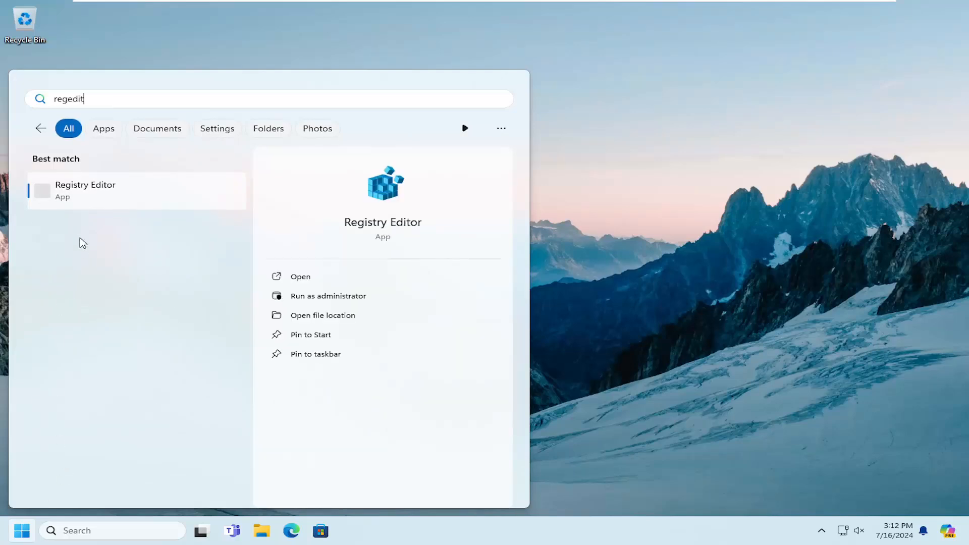
mouse_move(77, 201)
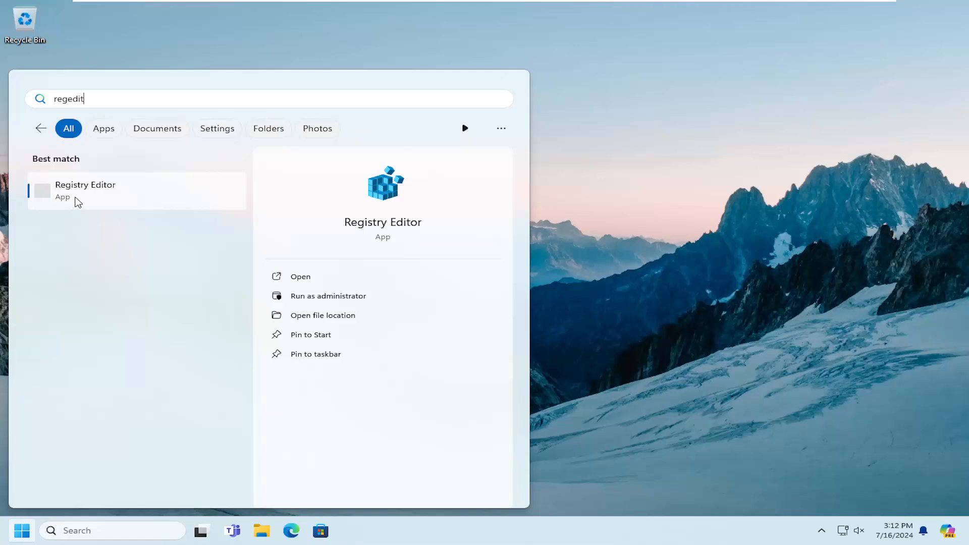
right_click(85, 190)
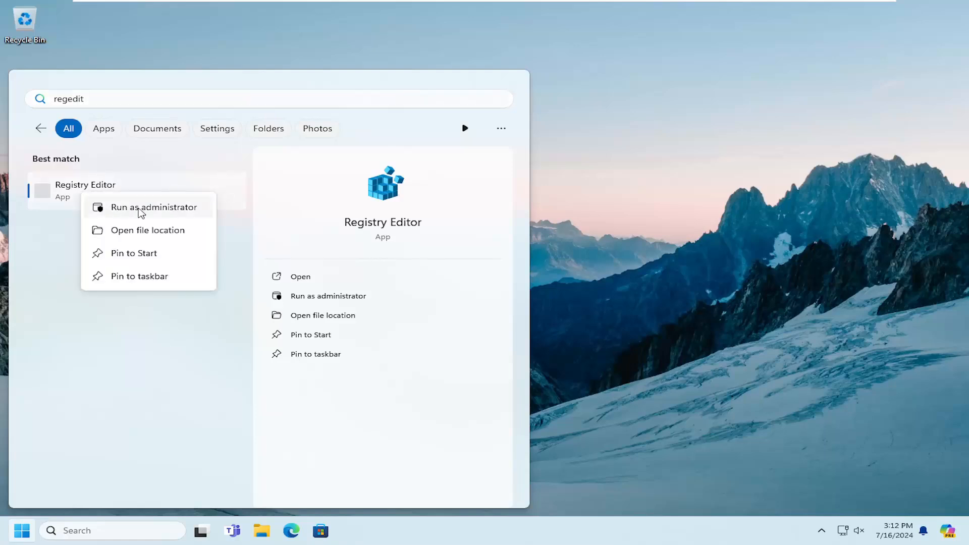
click(147, 207)
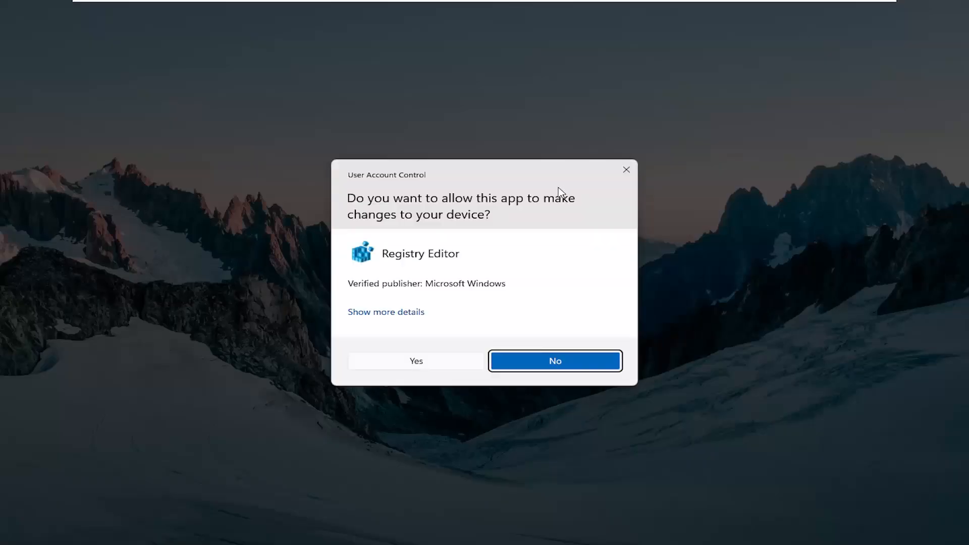
mouse_move(416, 366)
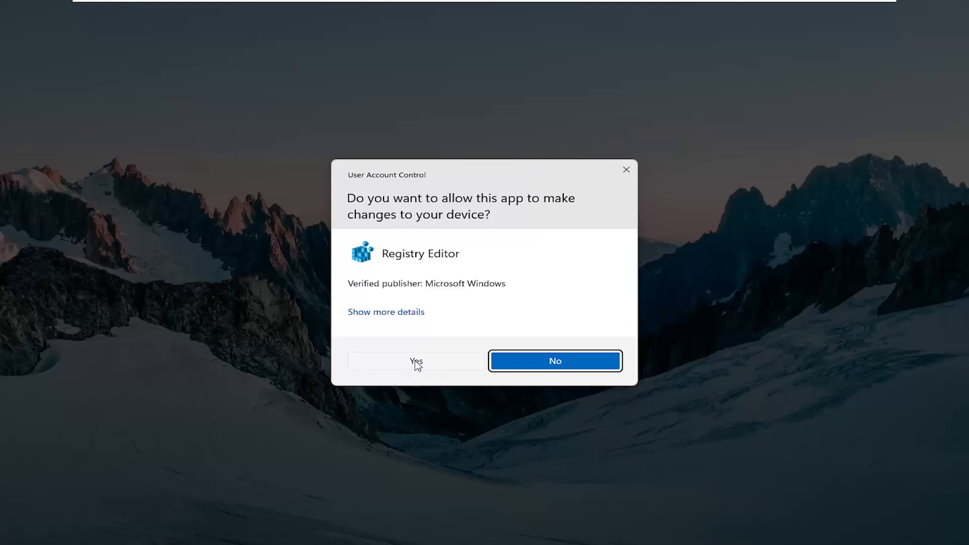
click(416, 361)
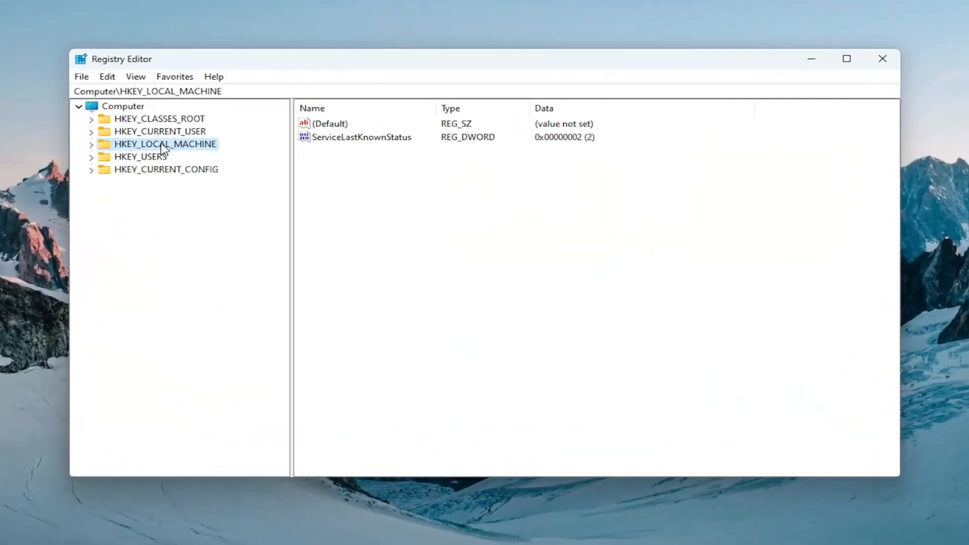
click(124, 107)
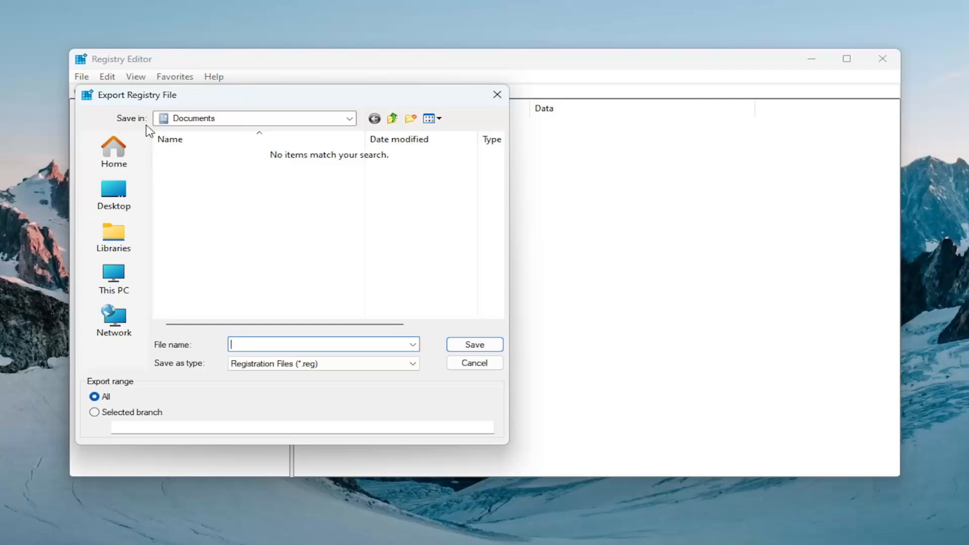
mouse_move(129, 323)
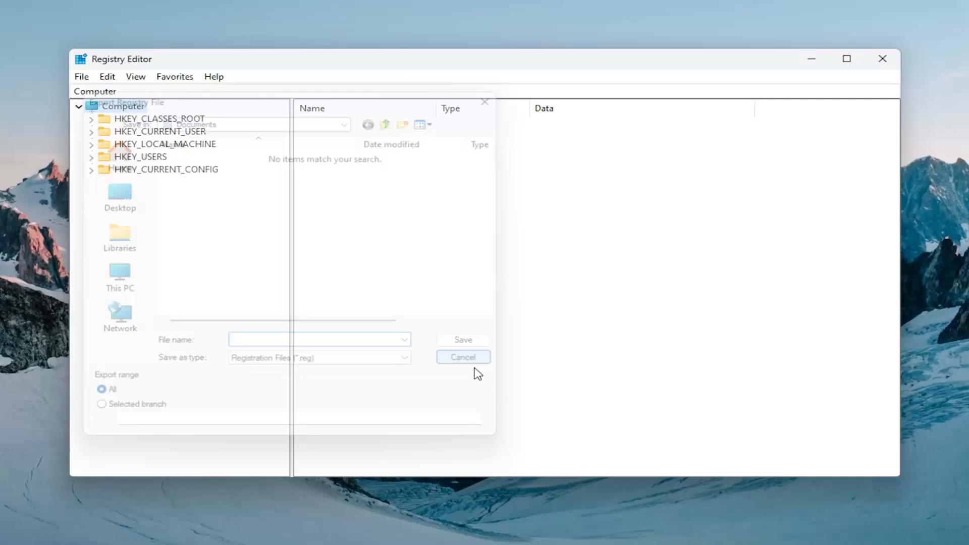
click(463, 358)
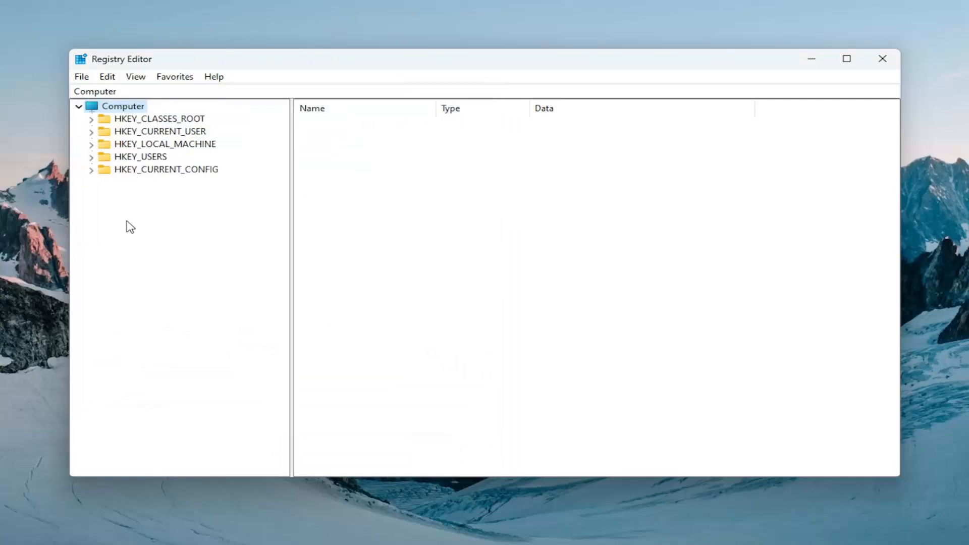
click(81, 77)
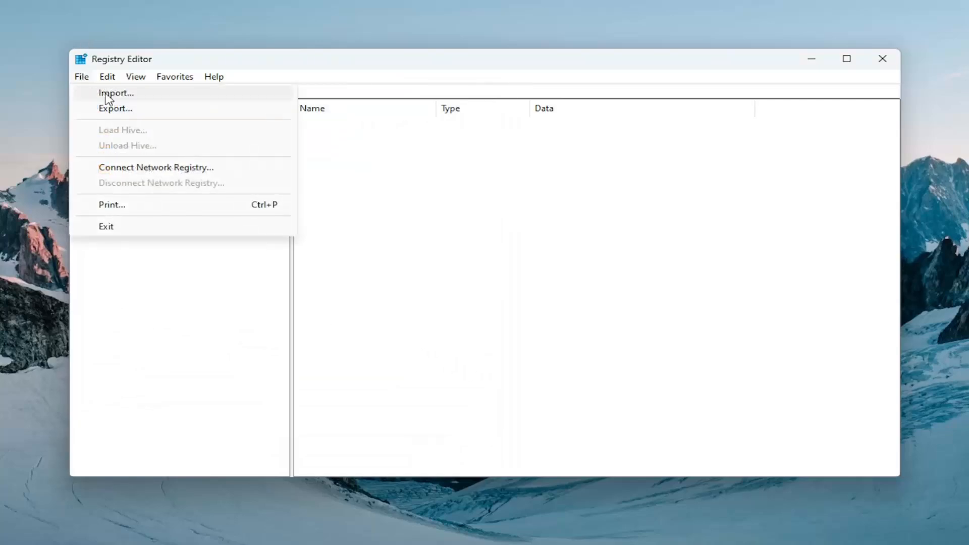
click(116, 93)
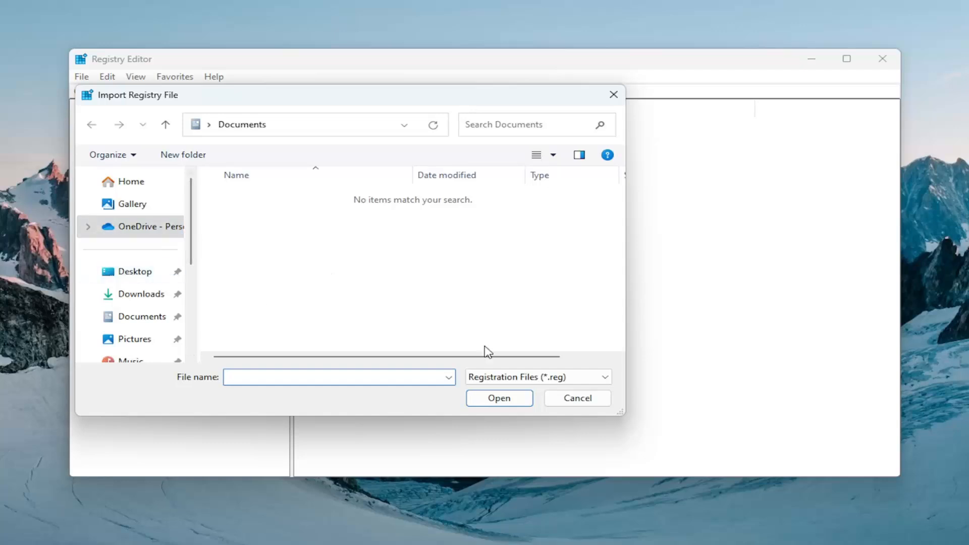
click(578, 399)
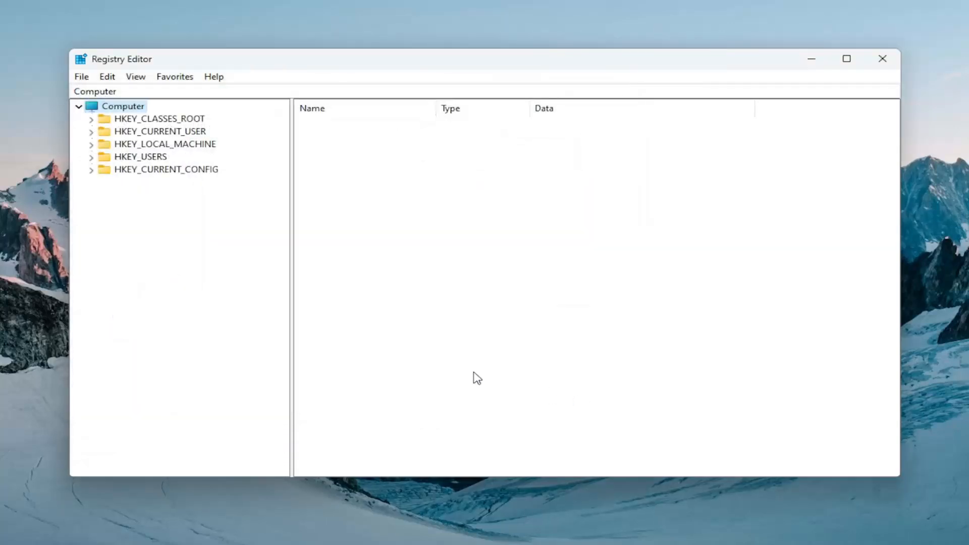
mouse_move(146, 178)
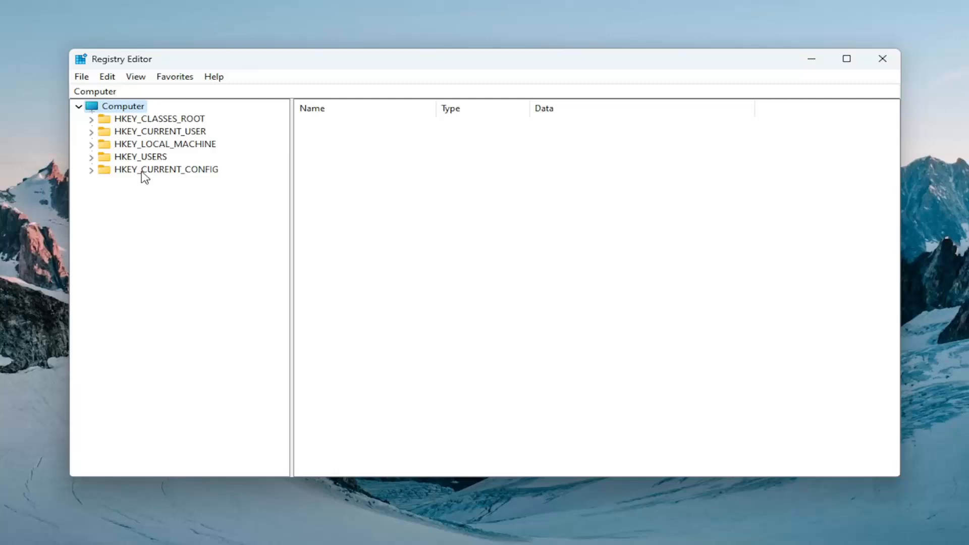
mouse_move(176, 132)
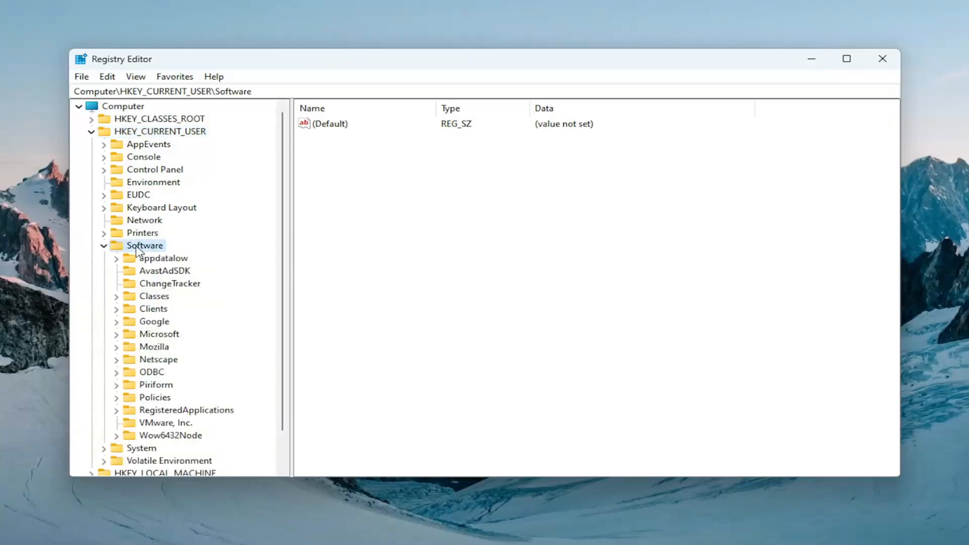
Navigate HKCU\Software\Microsoft\Windows\CurrentVersion and select the Explorer key.
click(158, 334)
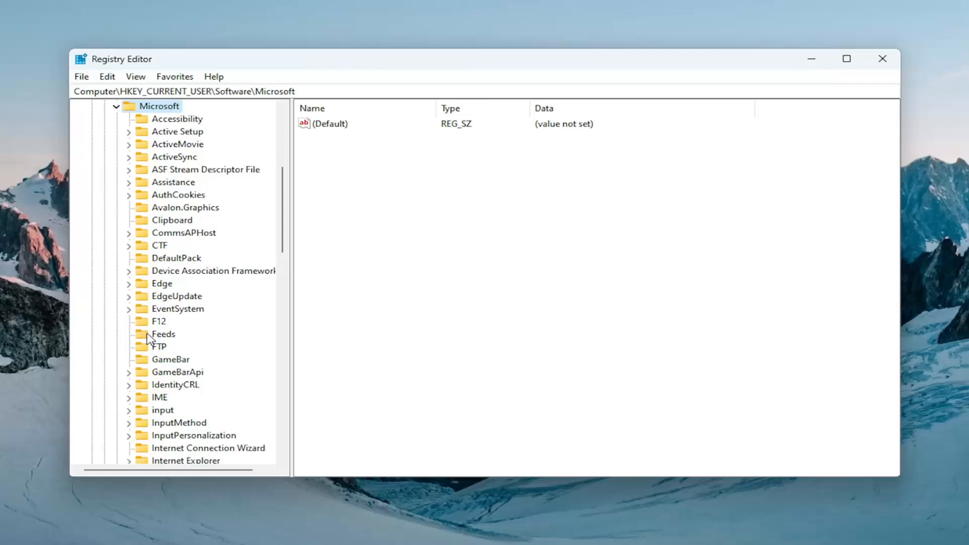
scroll(down, 3)
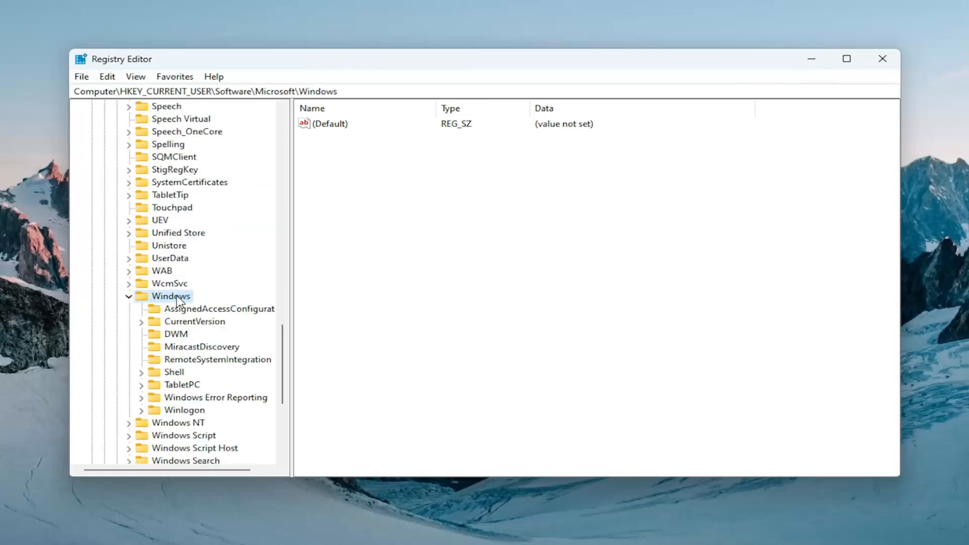
mouse_move(190, 331)
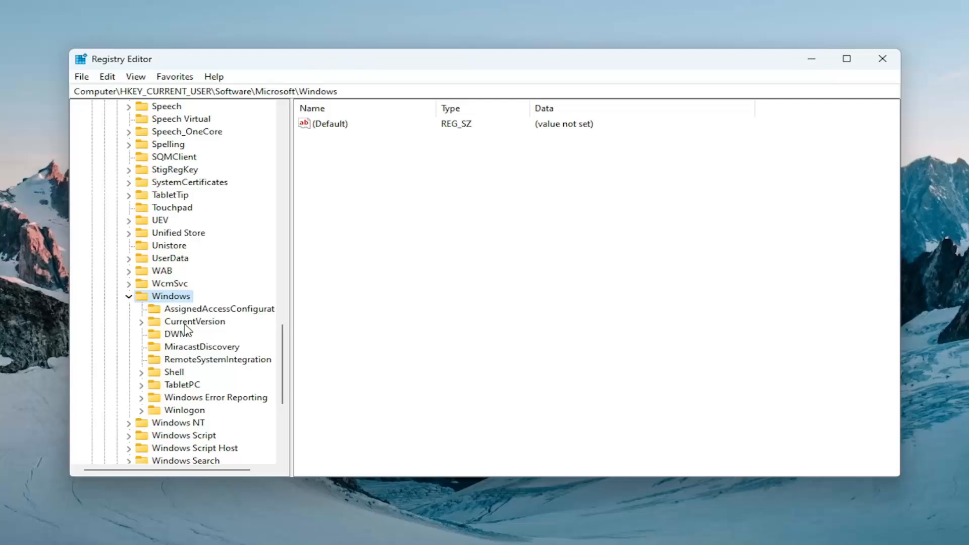
click(141, 322)
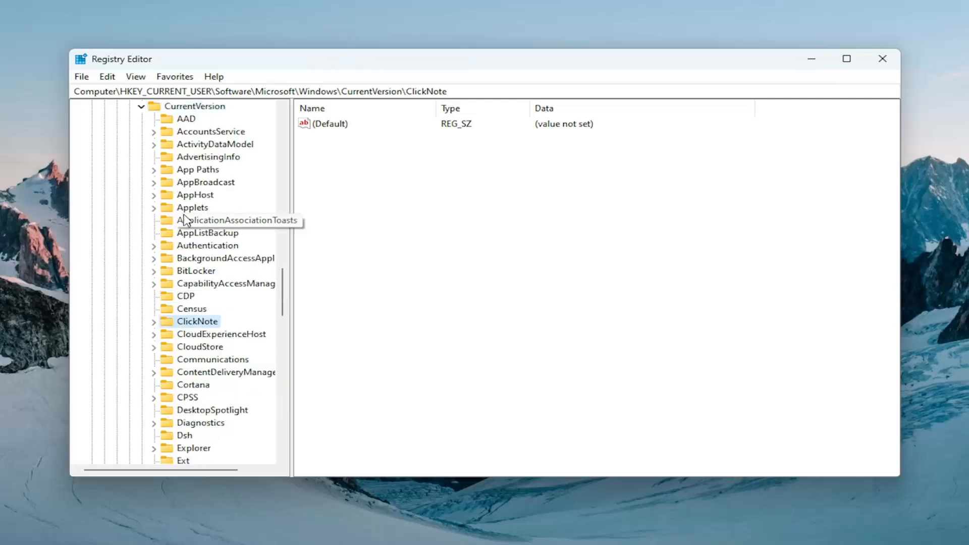
scroll(down, 3)
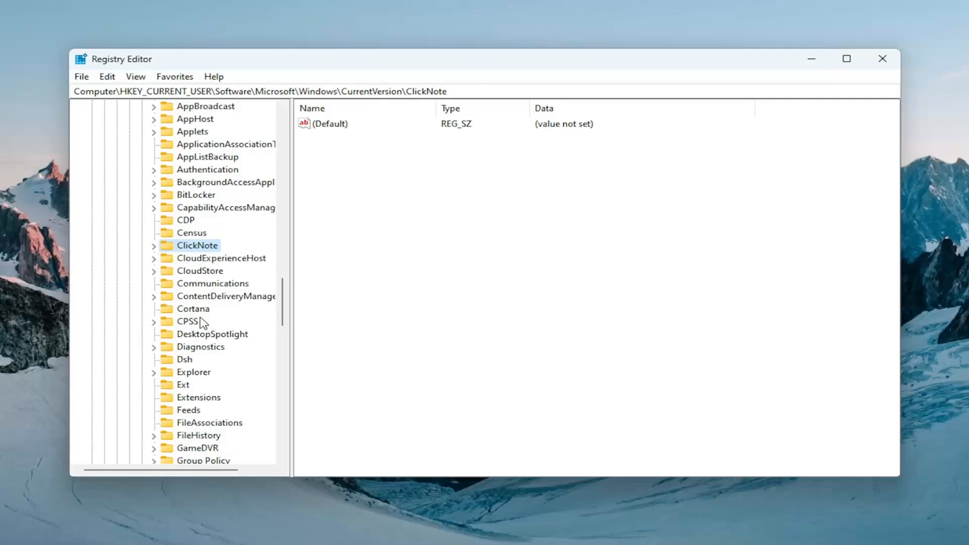
click(194, 372)
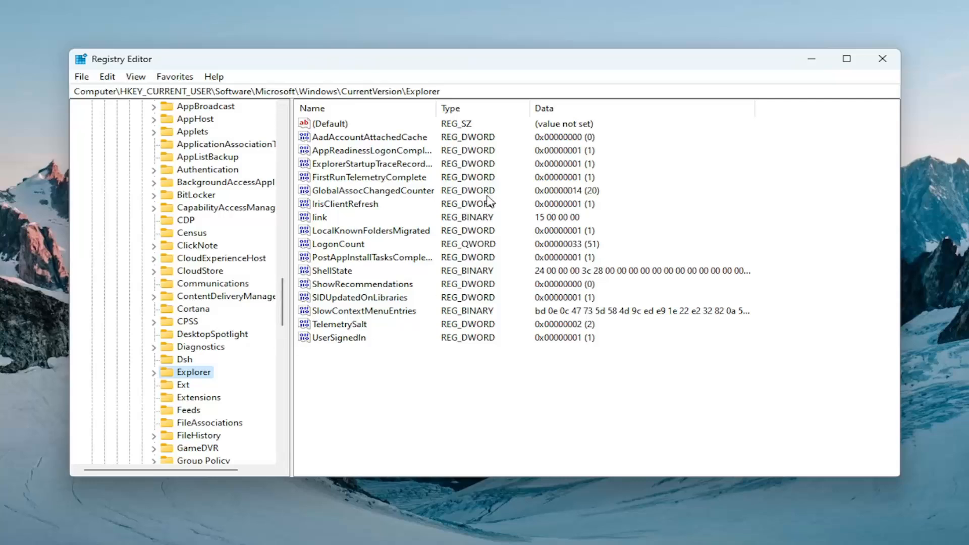
mouse_move(156, 104)
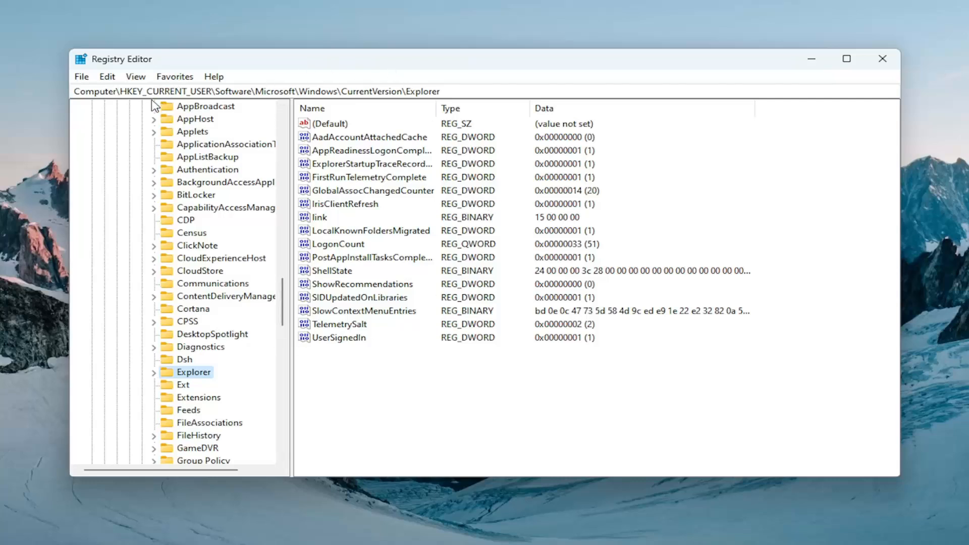
mouse_move(247, 115)
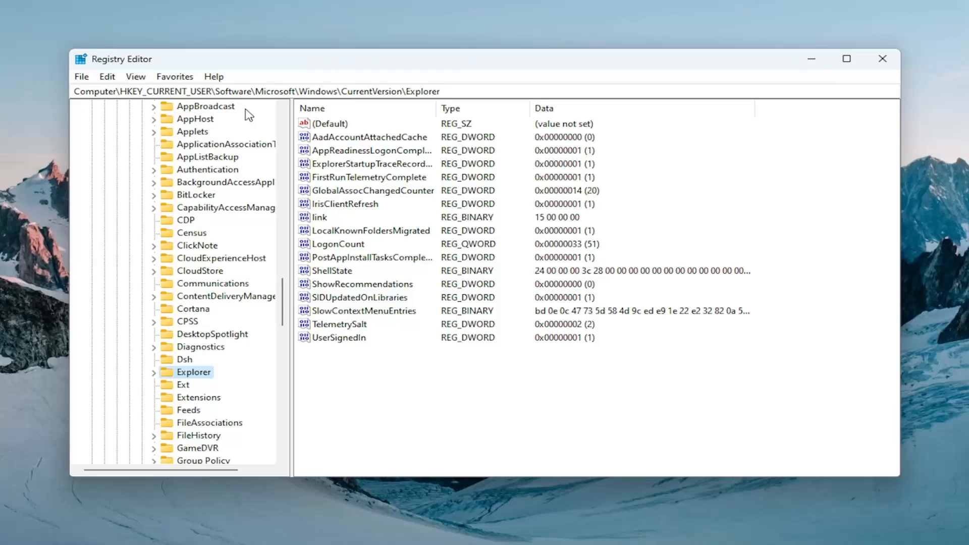
mouse_move(444, 232)
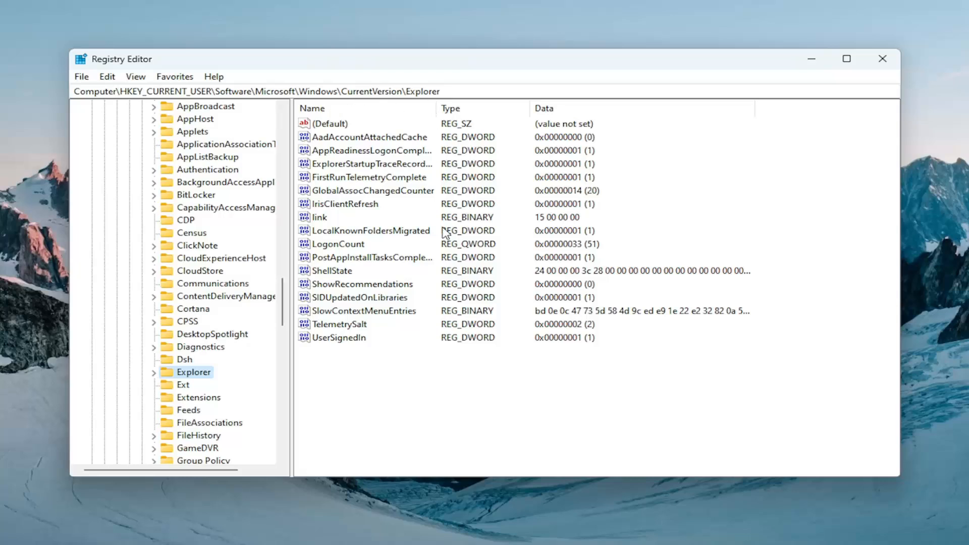
mouse_move(428, 404)
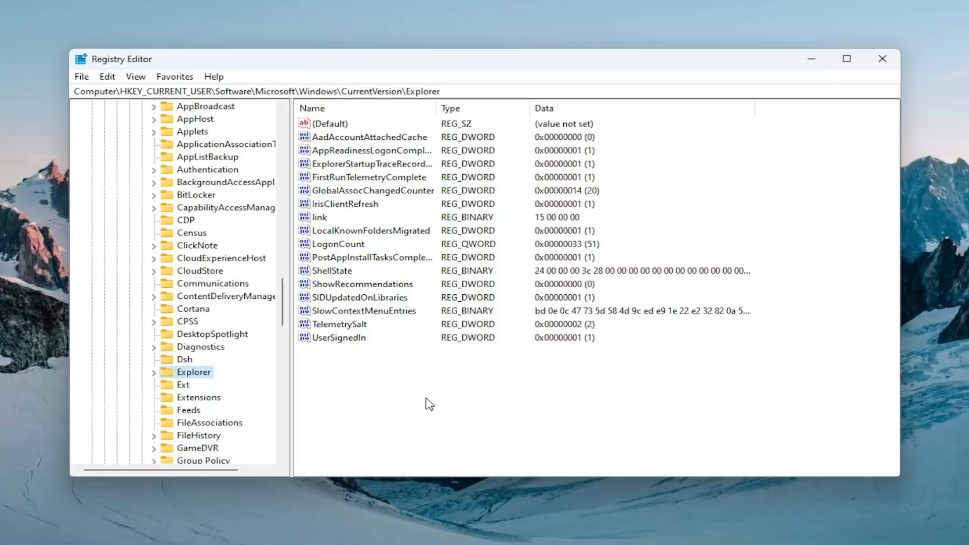
mouse_move(375, 384)
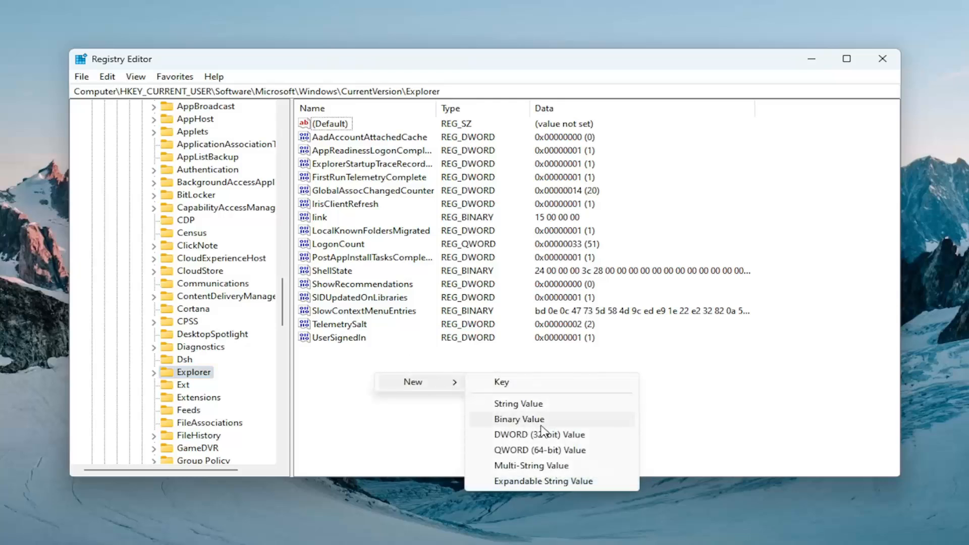
Create a new DWORD (32-bit) value named AltTabSettings in the Explorer key.
click(538, 434)
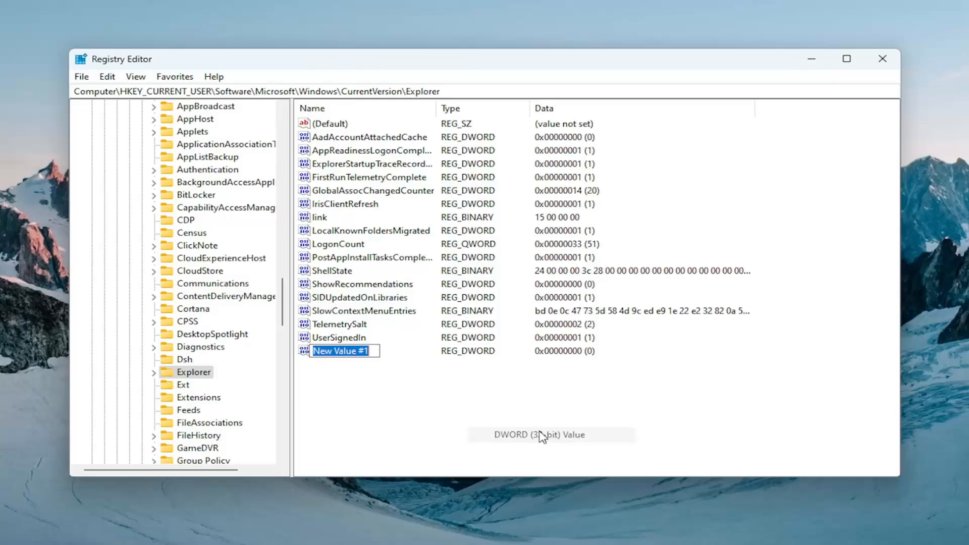
mouse_move(541, 438)
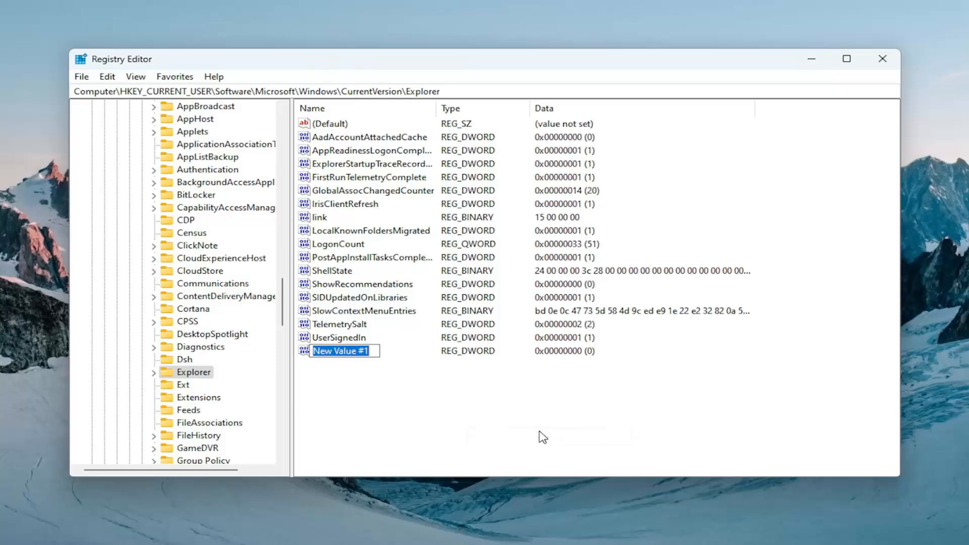
text(AI)
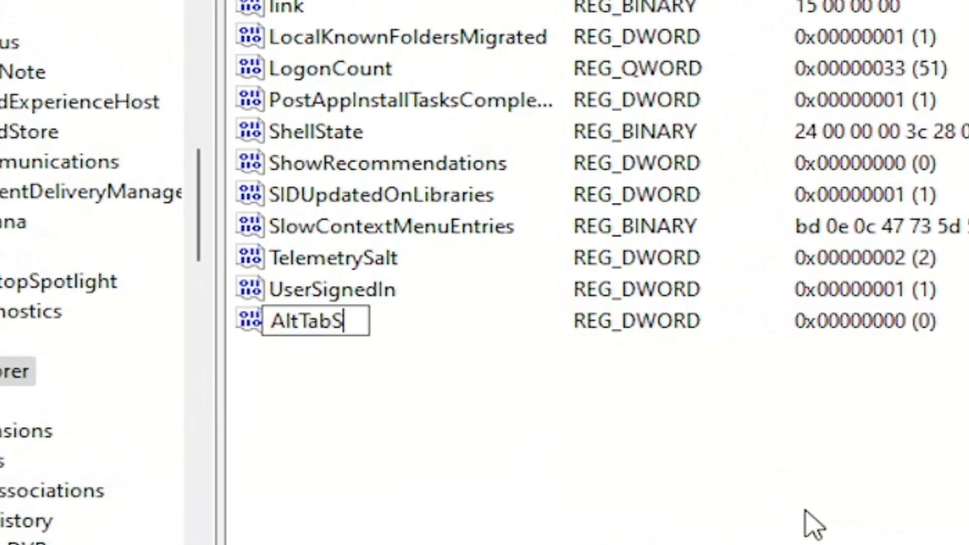
text(ettings)
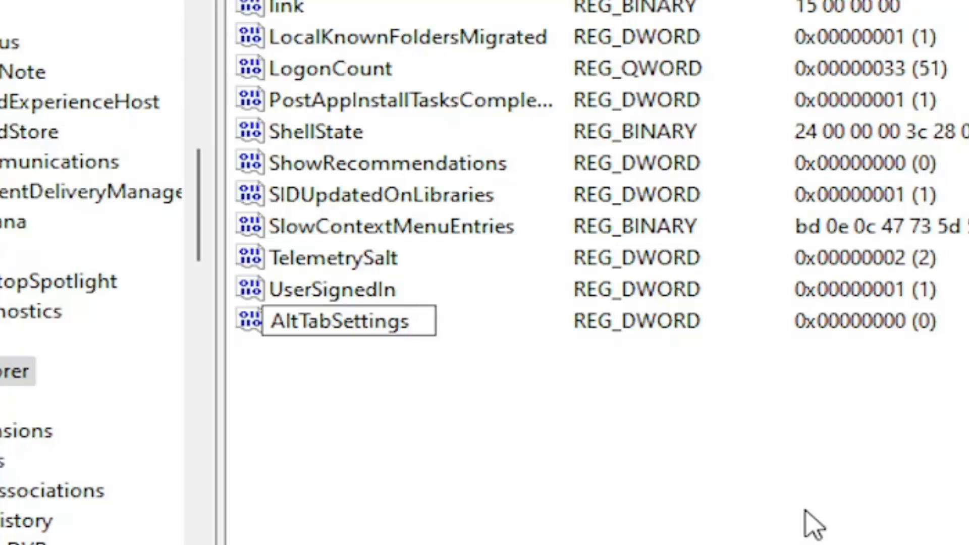
click(341, 322)
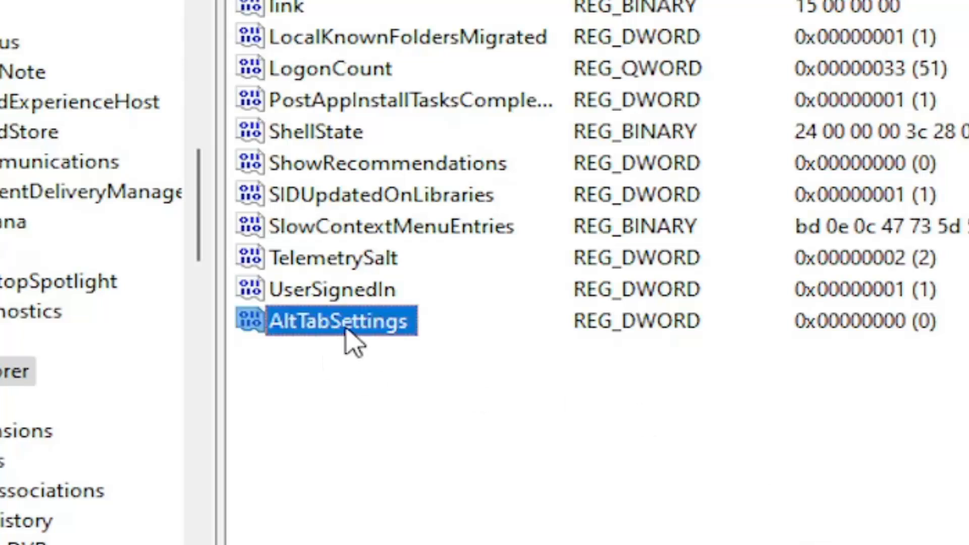
Set the AltTabSettings value data to 1.
double_click(338, 321)
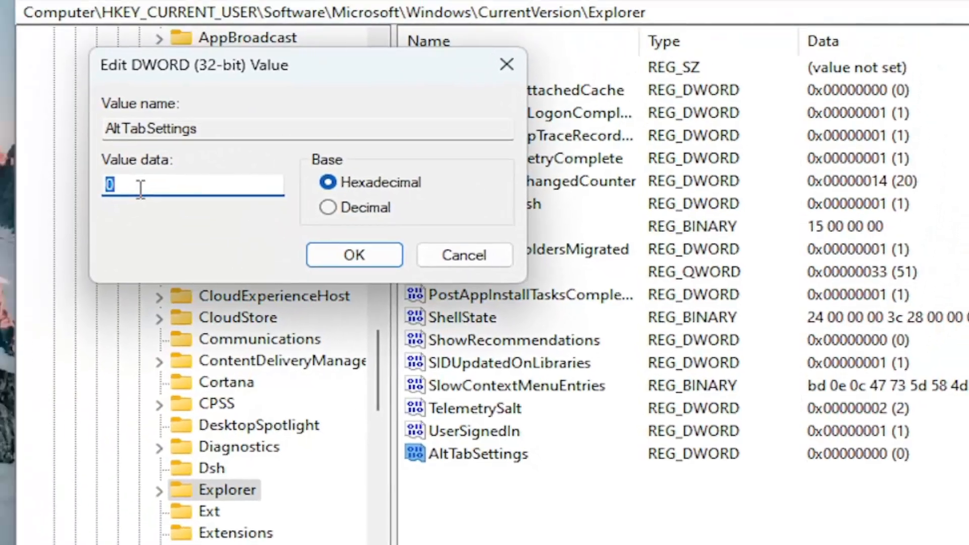
text(1)
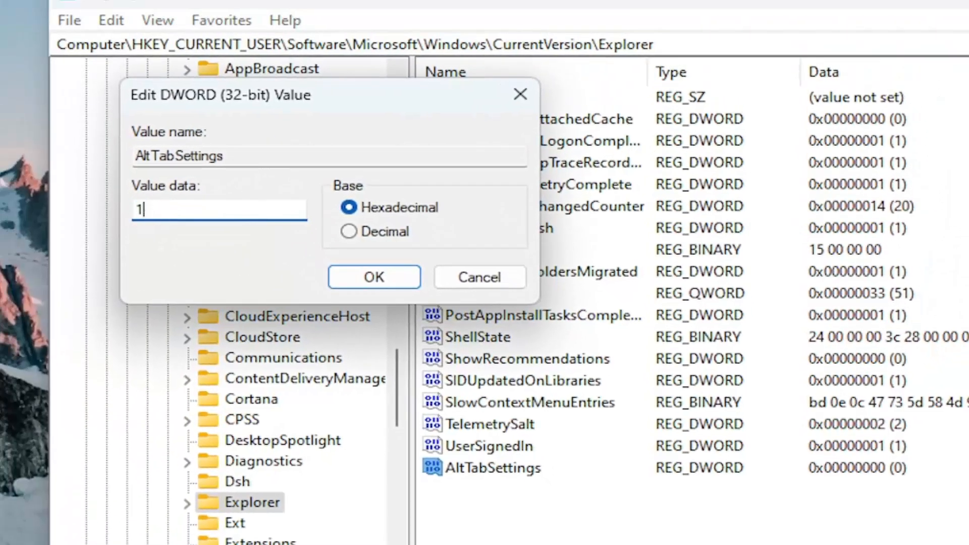
mouse_move(525, 274)
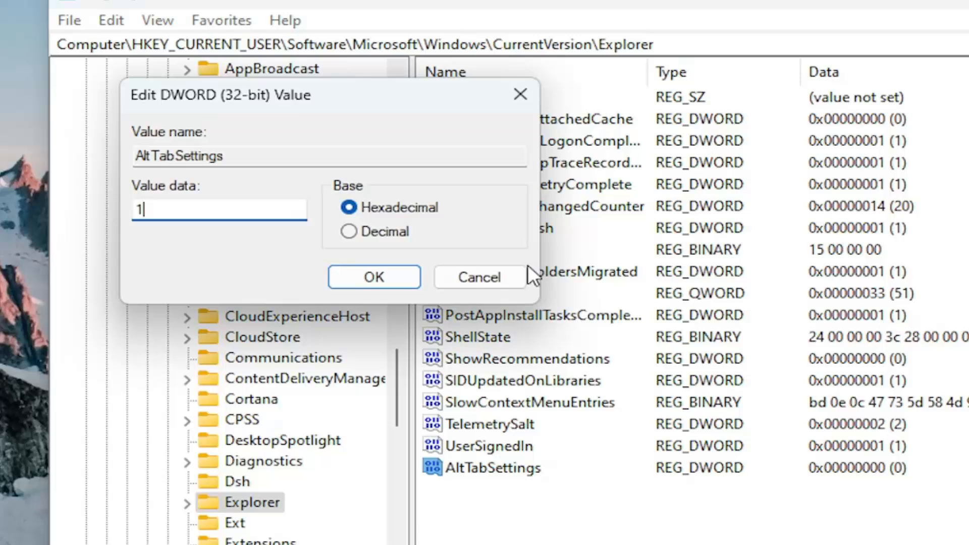
click(374, 276)
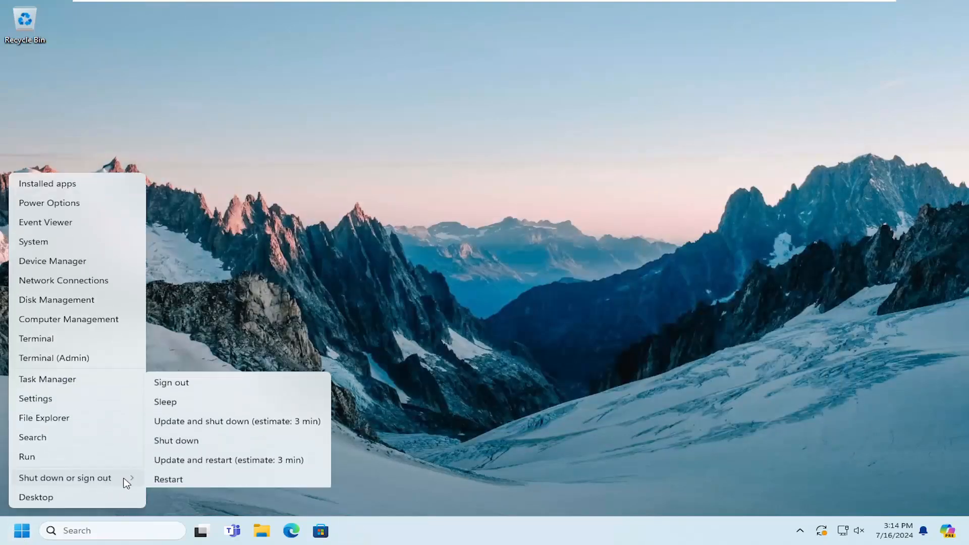
Restart the computer from the Start menu so the Alt-Tab change applies.
click(170, 383)
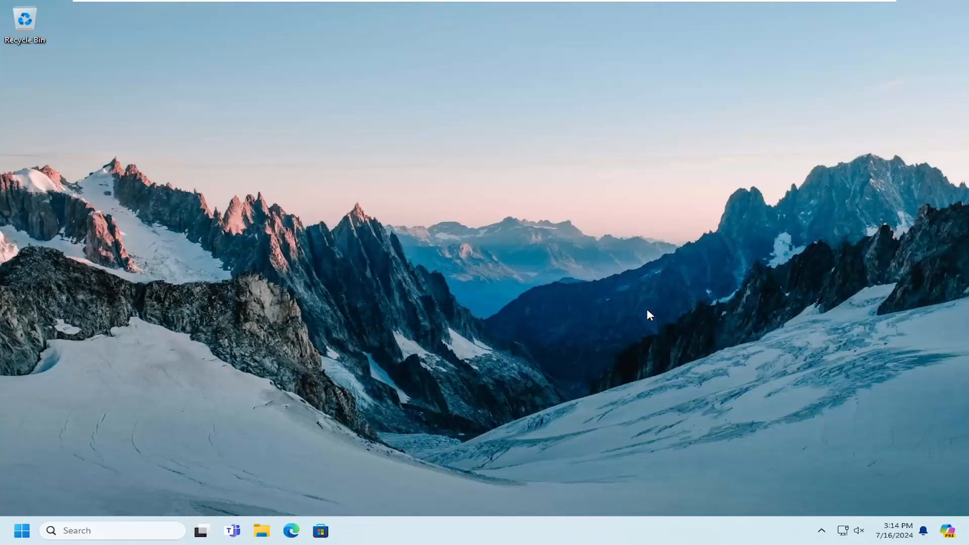
mouse_move(610, 319)
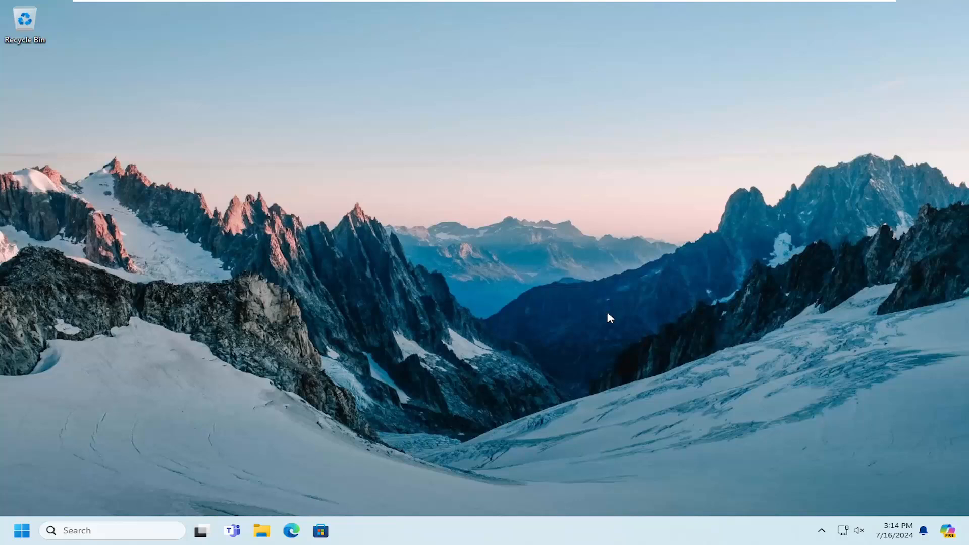
mouse_move(314, 281)
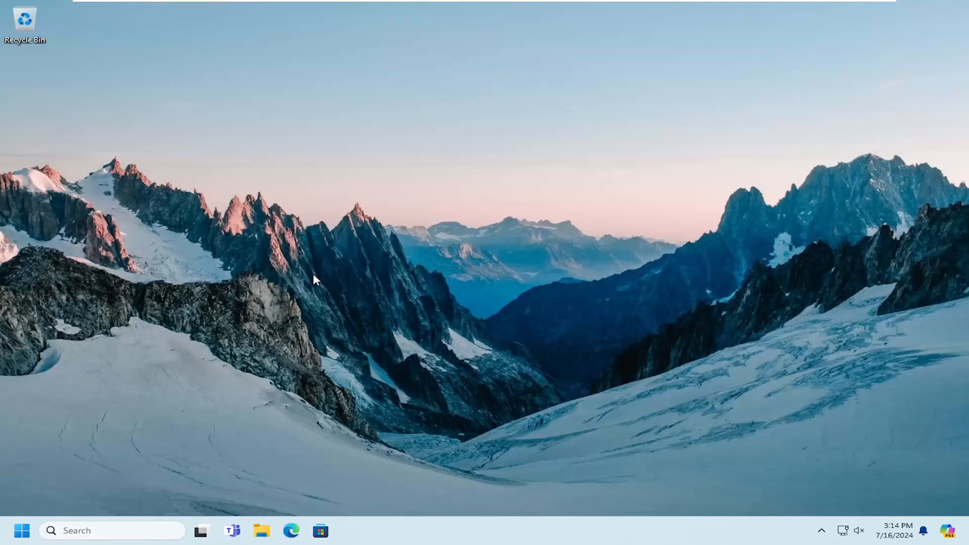